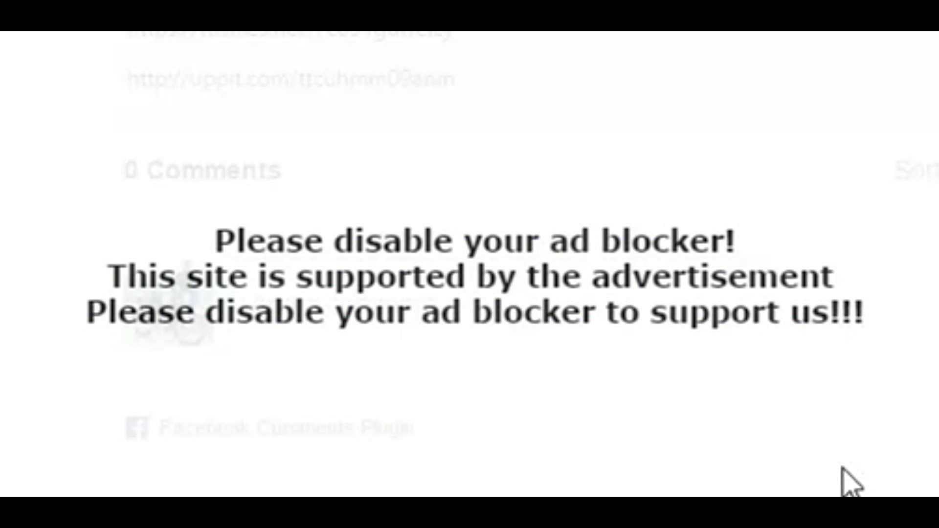
mouse_move(767, 398)
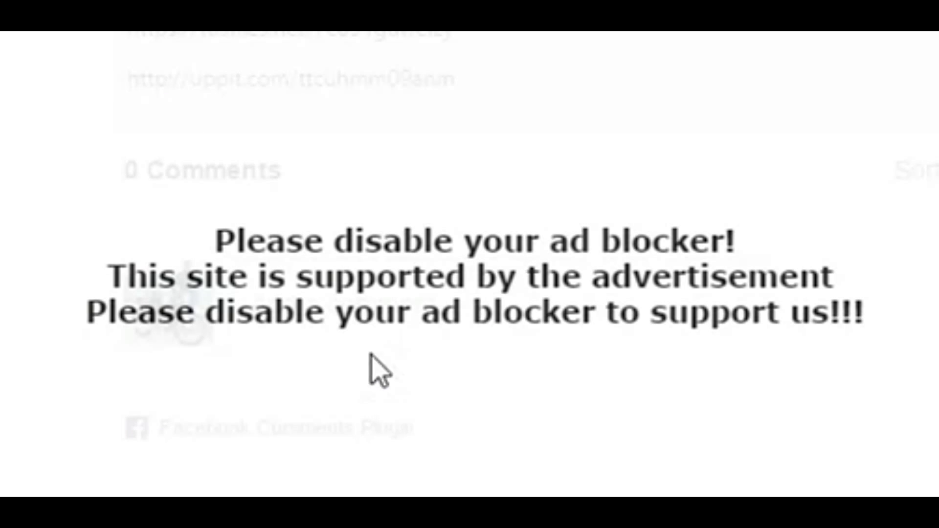
- Inspect the blocked page from the right-click context menu to show its HTML in DevTools
scroll("down", 3)
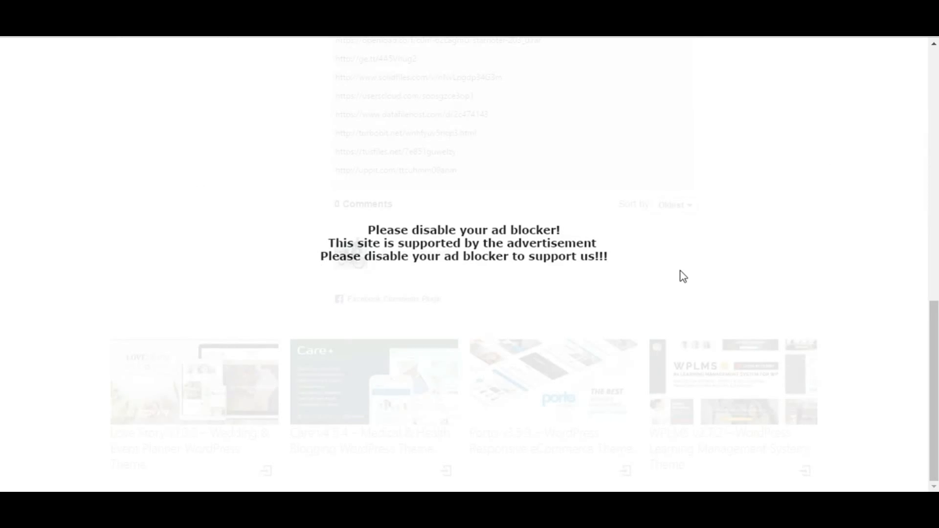
scroll("down", 3)
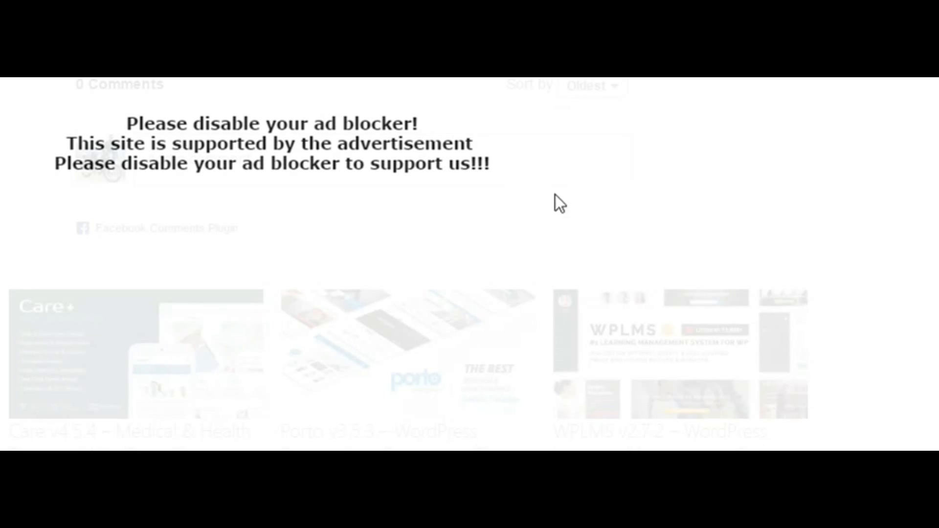
right_click(559, 203)
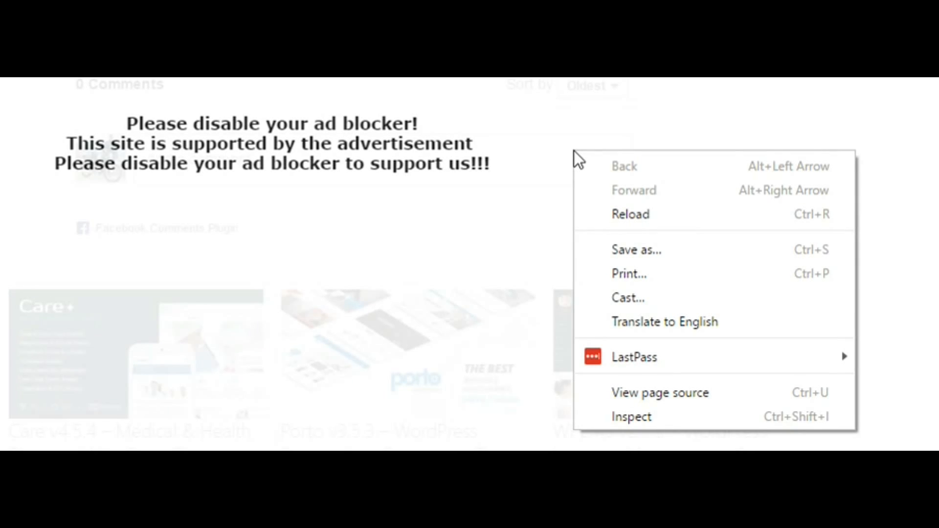
mouse_move(671, 417)
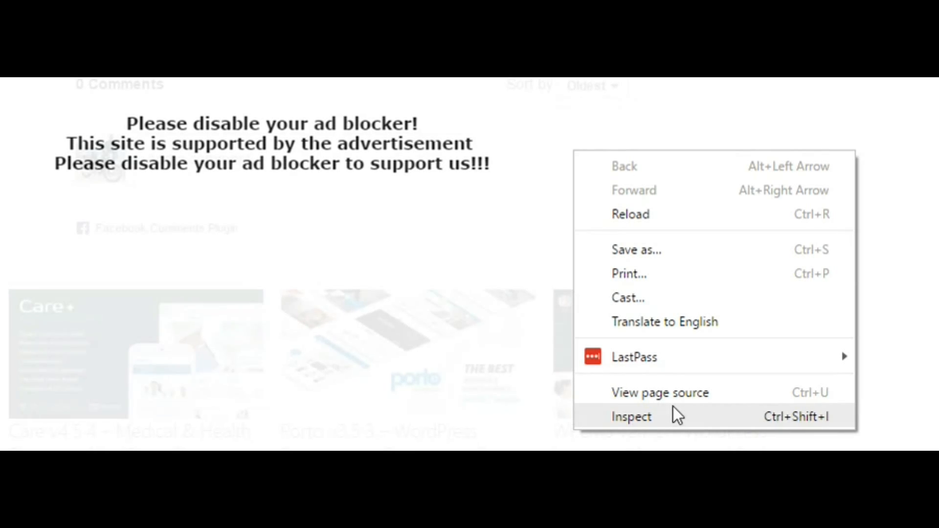
mouse_move(680, 422)
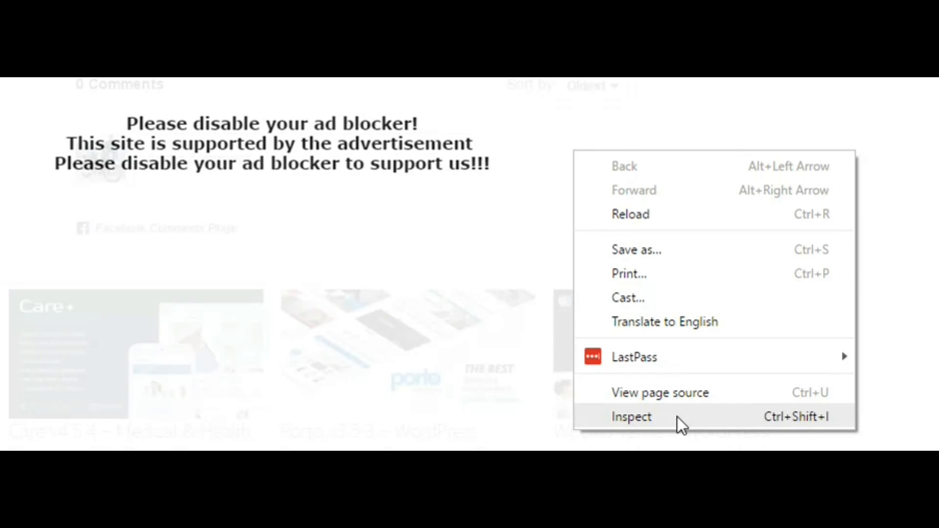
left_click(631, 417)
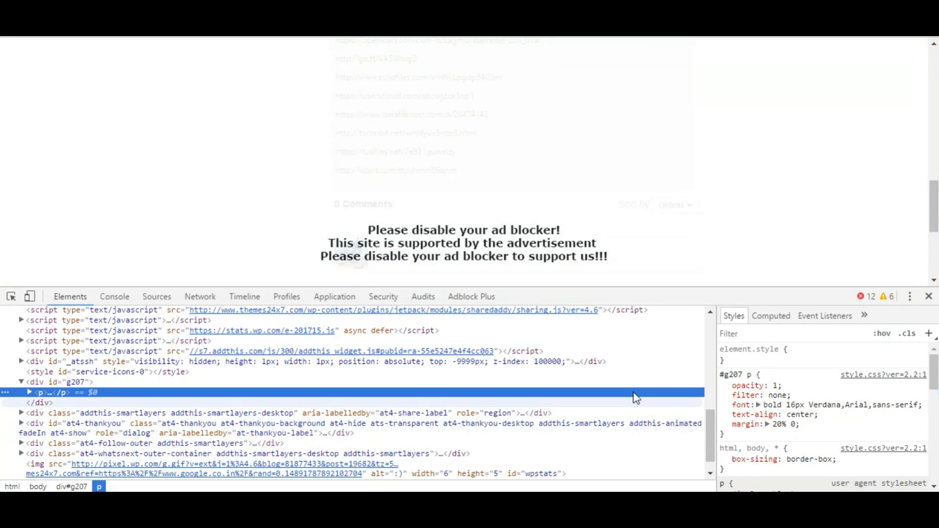
- Search the Elements markup for 'please disabl' to locate the warning paragraph, then collapse it
key("ctrl+f")
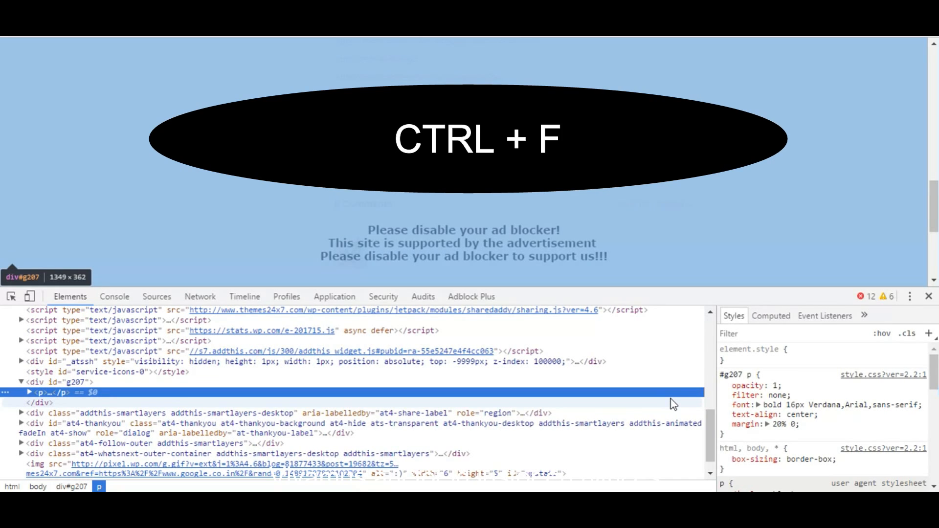
key("ctrl+f")
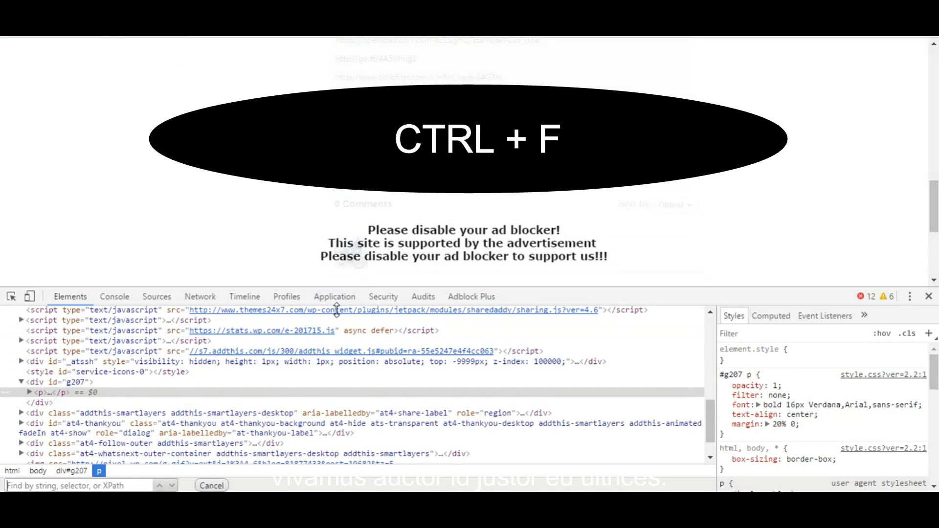
key("Ctrl+f")
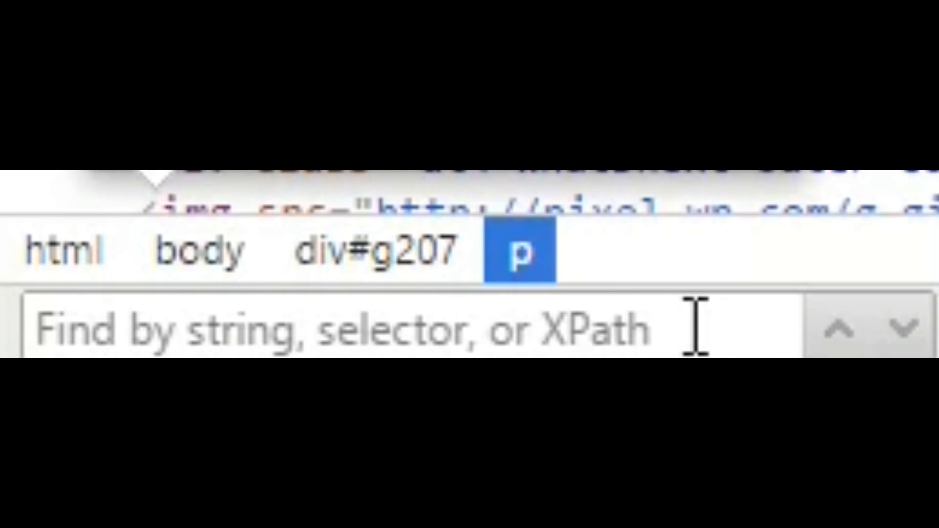
type("ple")
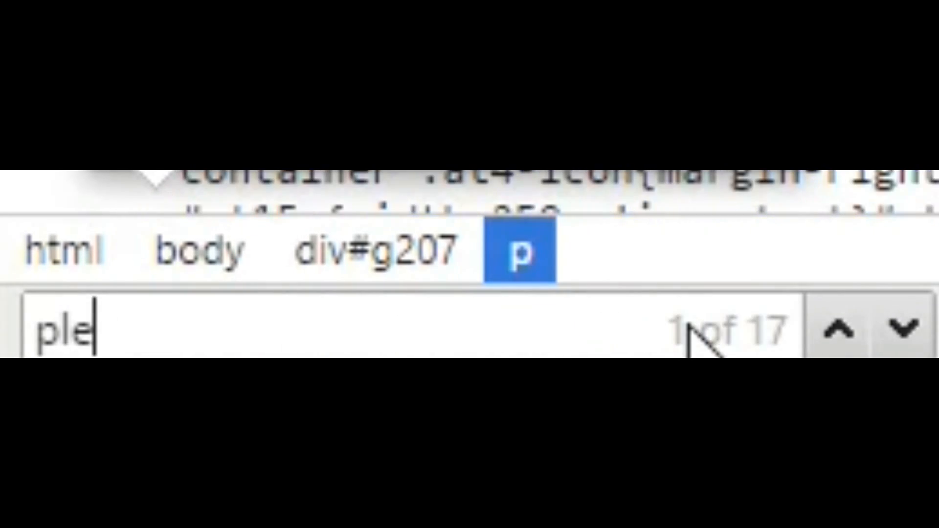
type("ase")
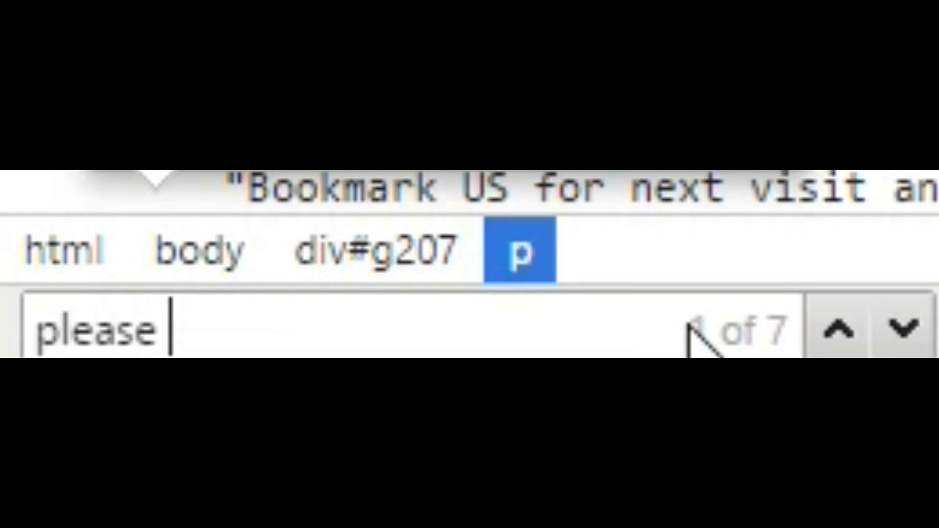
type("disable")
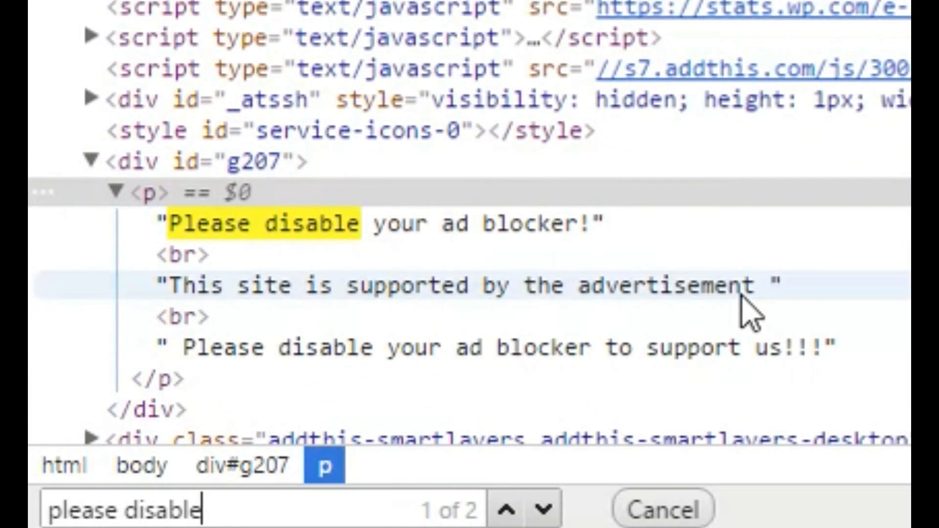
mouse_move(611, 222)
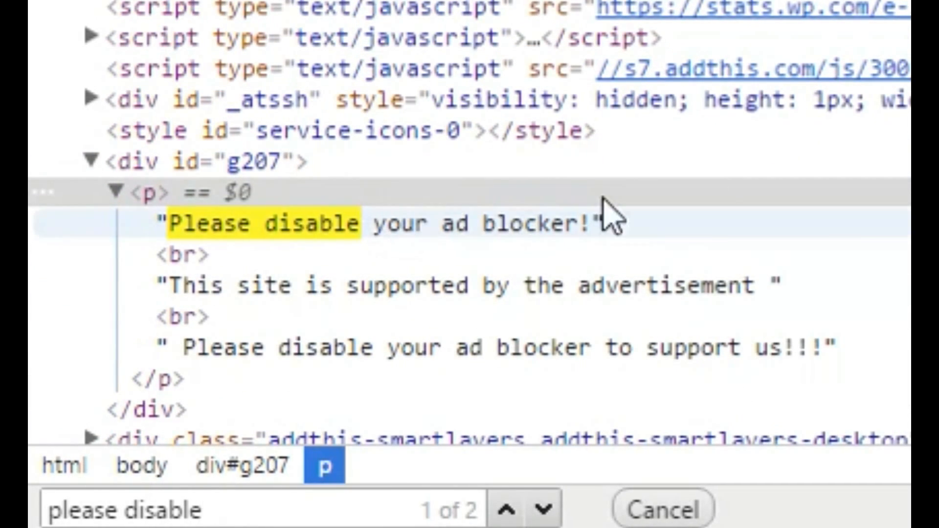
mouse_move(778, 286)
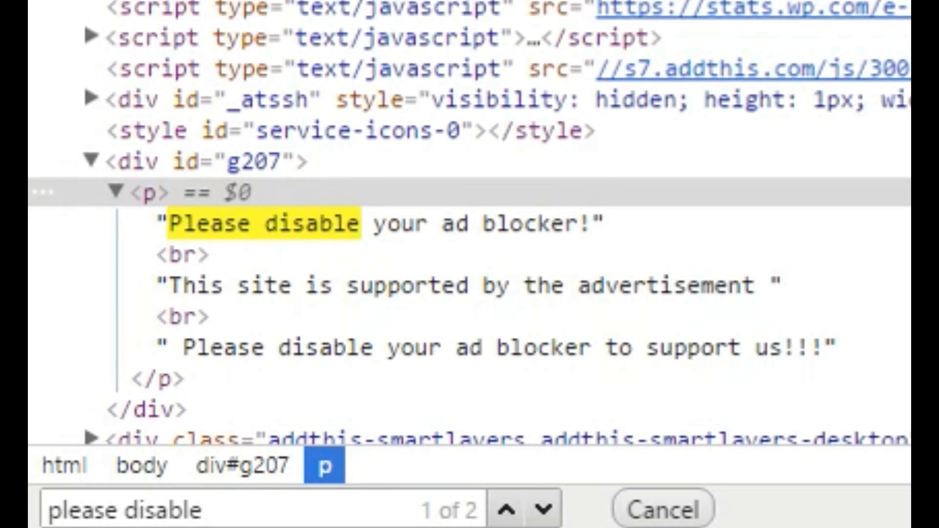
left_click(114, 192)
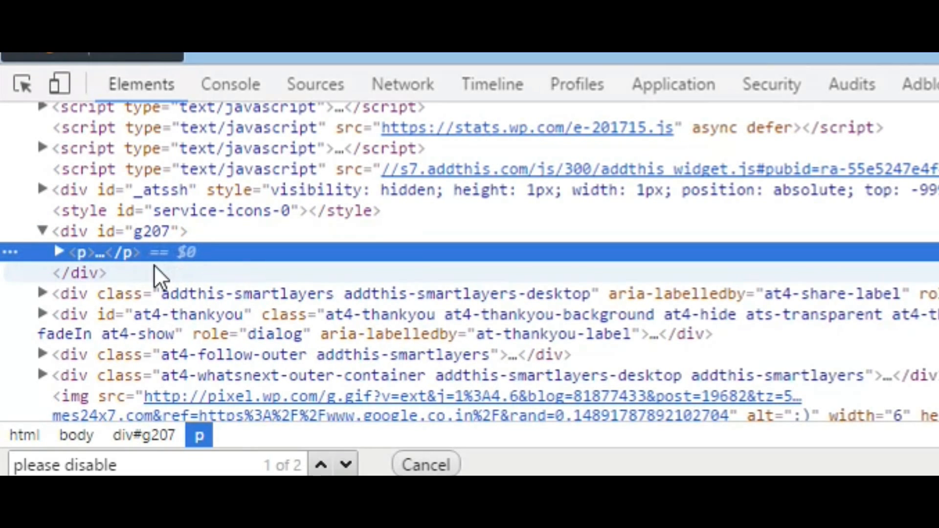
mouse_move(156, 275)
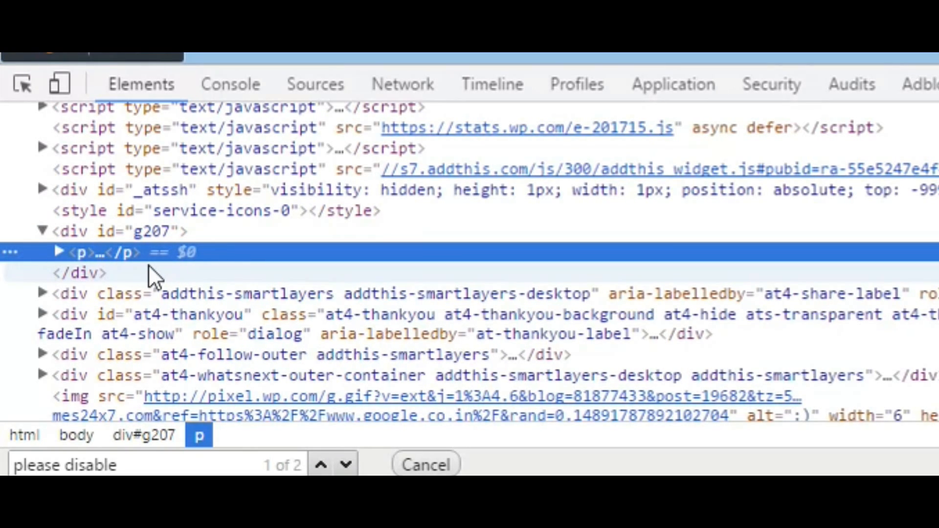
- Collapse and delete the div#g207 overlay so the download links and comments show
left_click(42, 230)
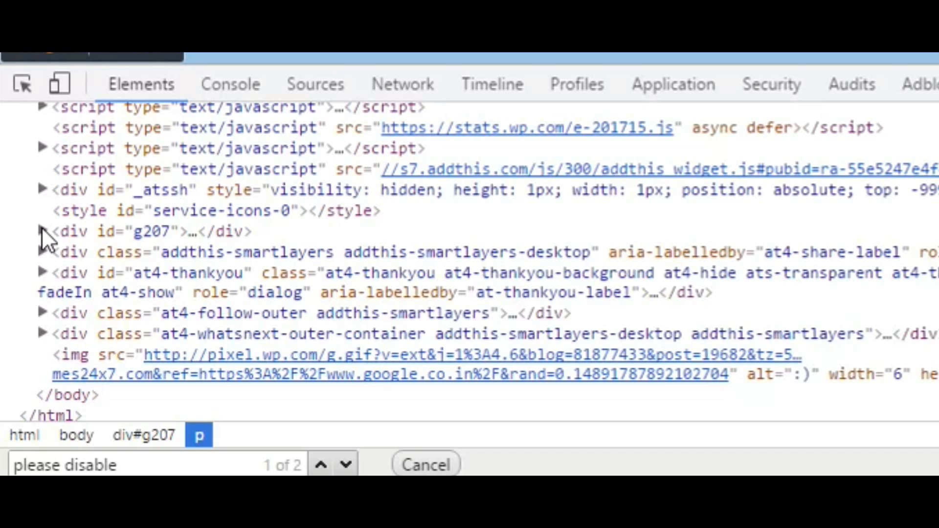
left_click(150, 231)
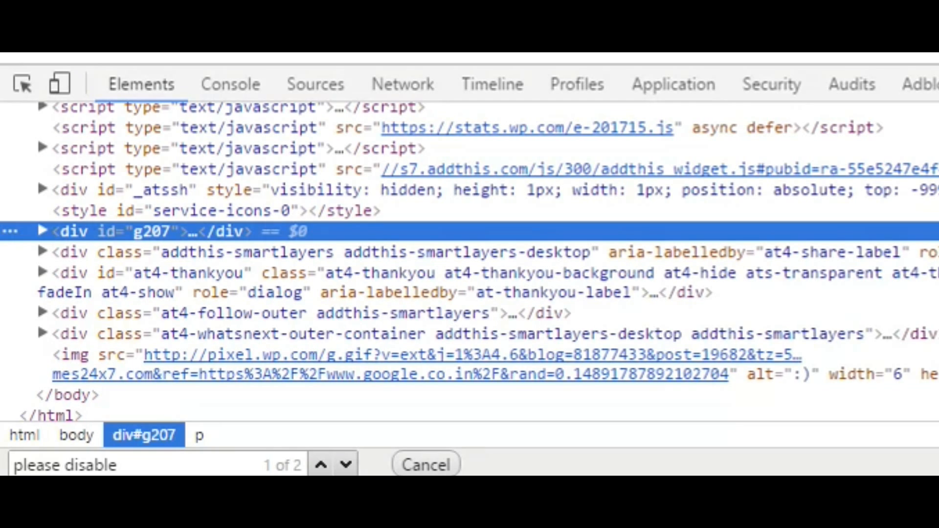
mouse_move(63, 248)
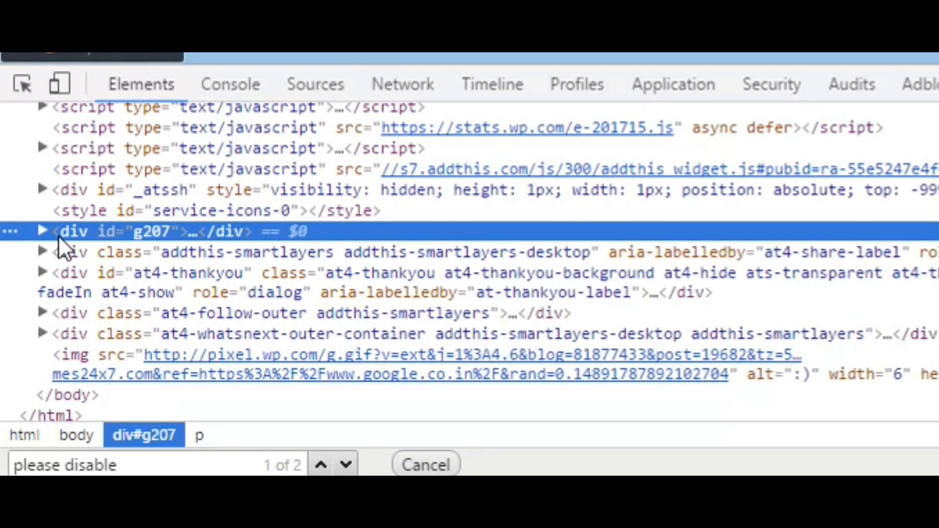
mouse_move(50, 245)
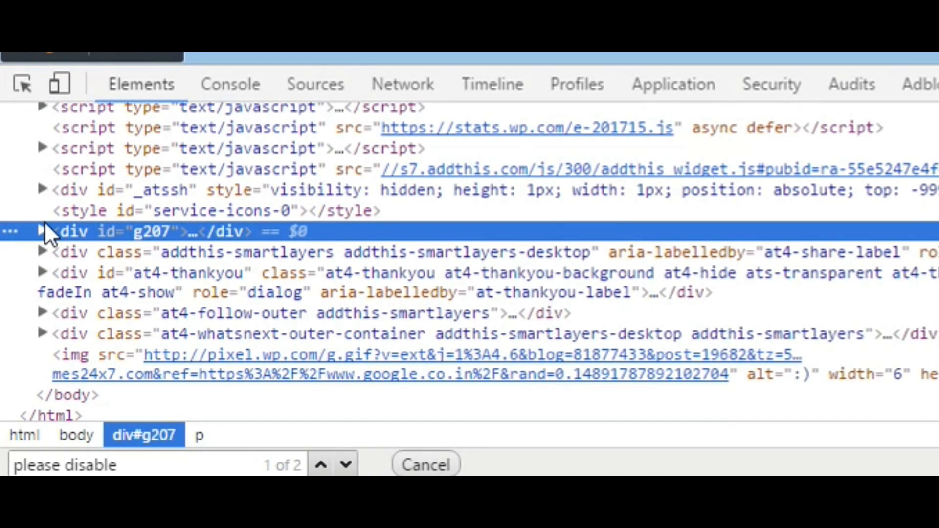
key("Delete")
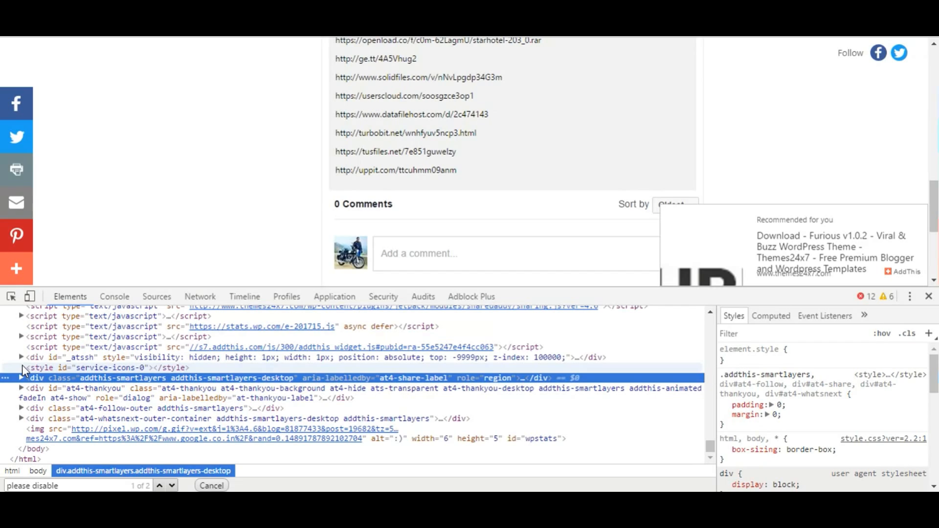
mouse_move(927, 295)
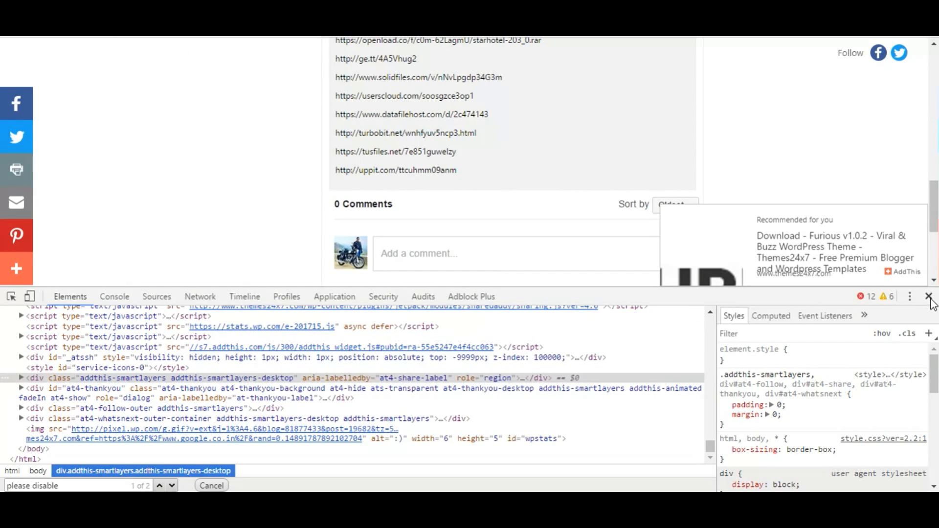
mouse_move(931, 297)
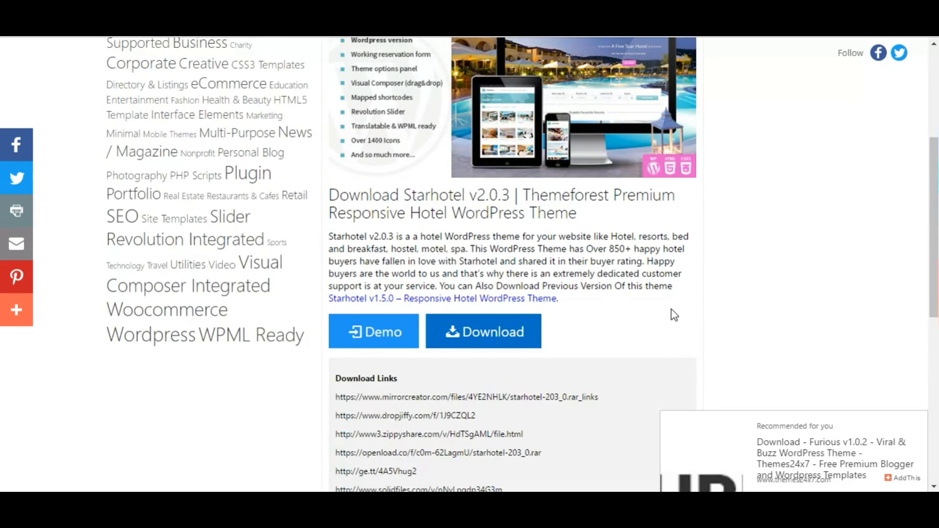
mouse_move(679, 316)
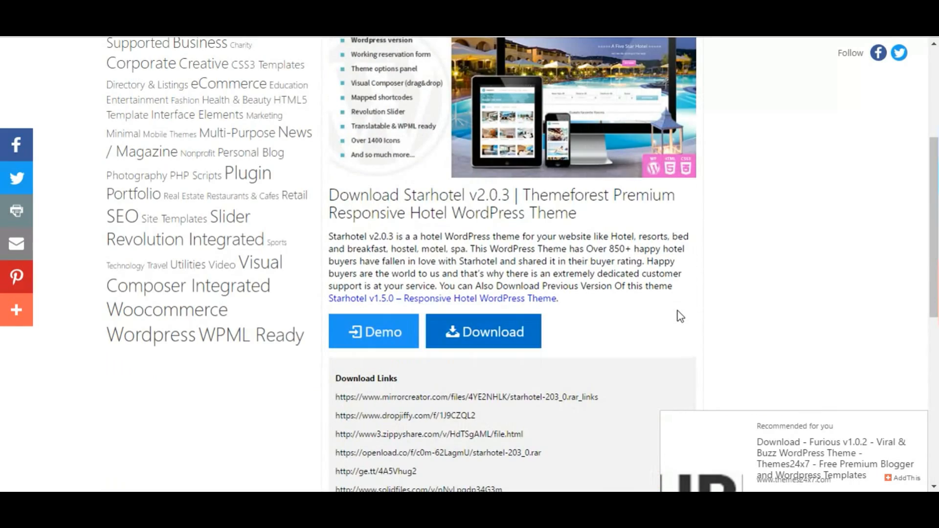
scroll("down", 3)
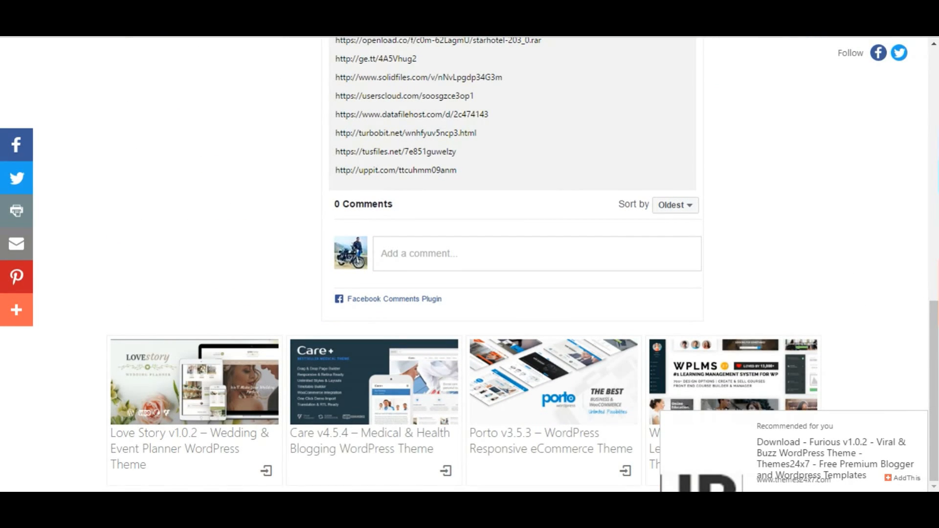
mouse_move(781, 305)
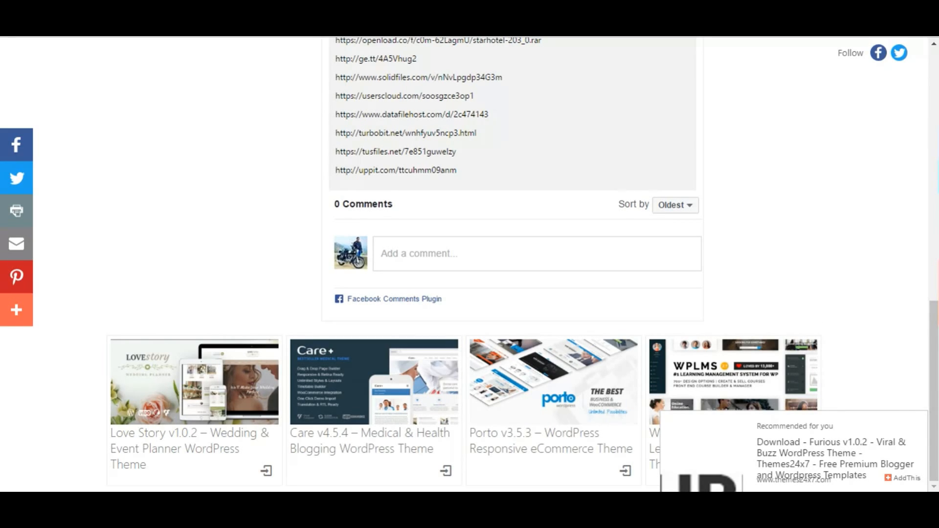
mouse_move(856, 289)
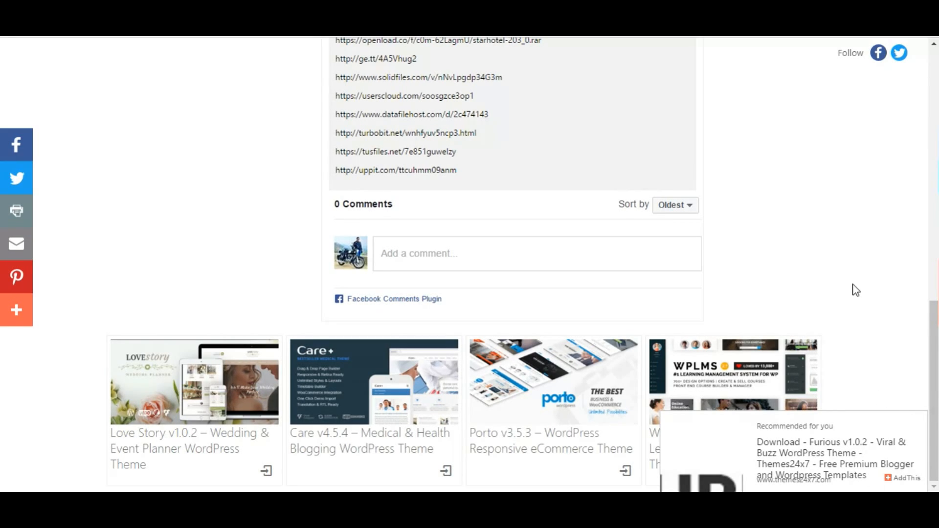